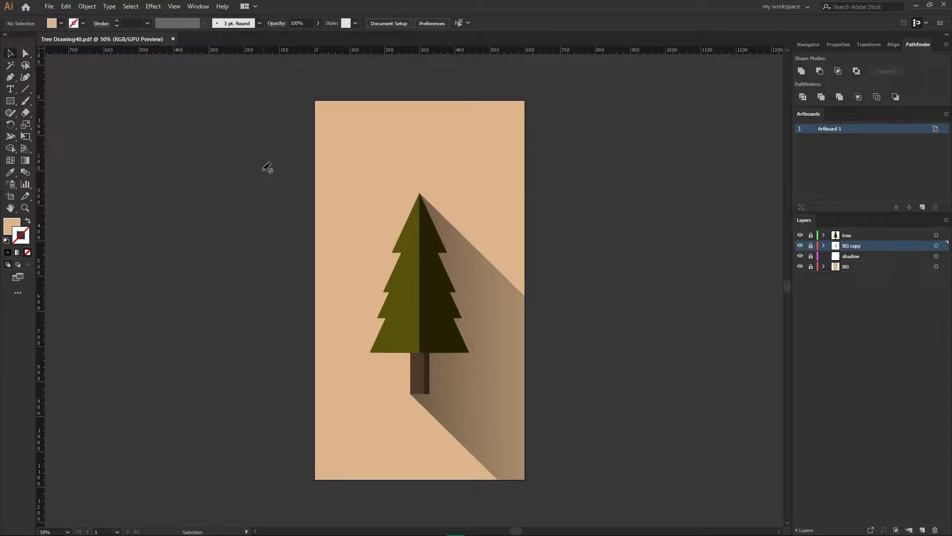
# Bring up the Save As dialog for Tree Drawing40 from the File menu
pyautogui.click(48, 6)
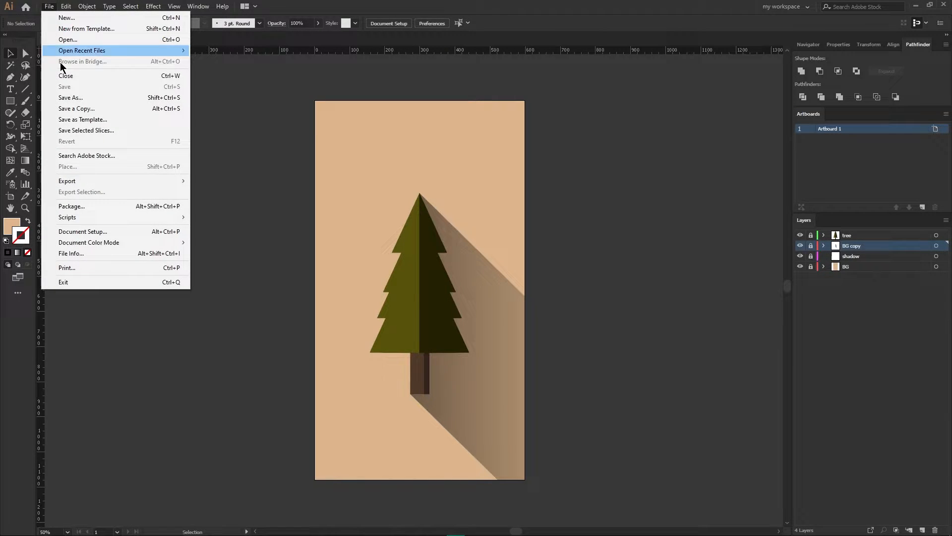
pyautogui.click(70, 98)
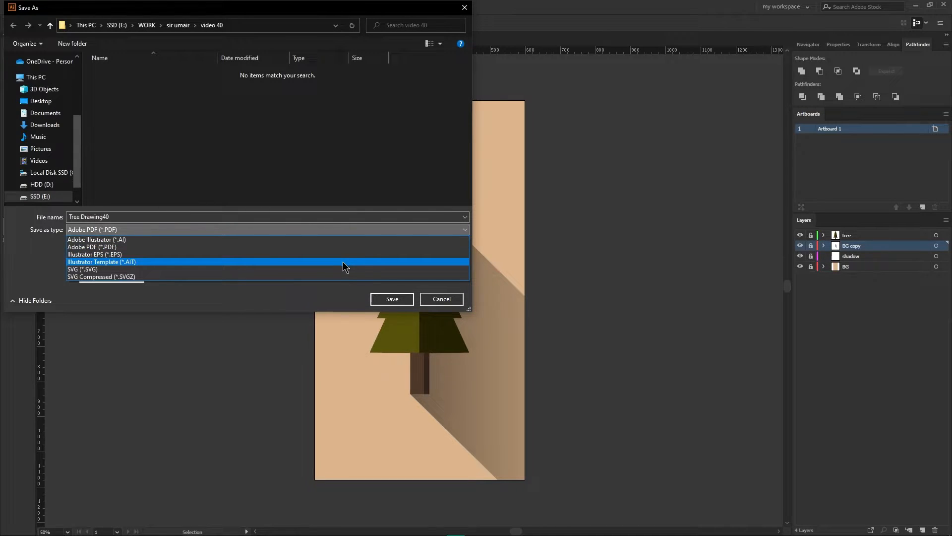
pyautogui.moveTo(339, 253)
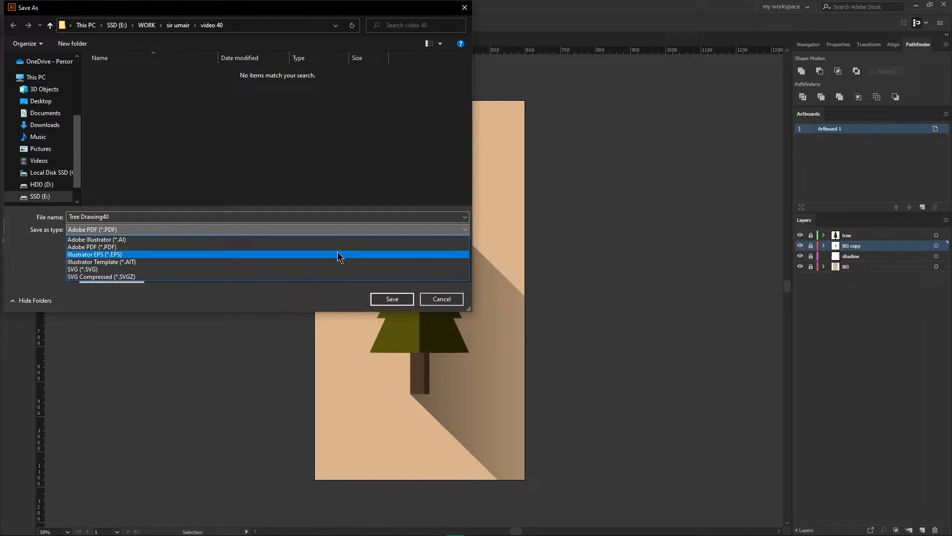
# Save the drawing as Adobe PDF 'Tree Drawing40' in the video 40 folder, accepting the PDF options
pyautogui.click(91, 247)
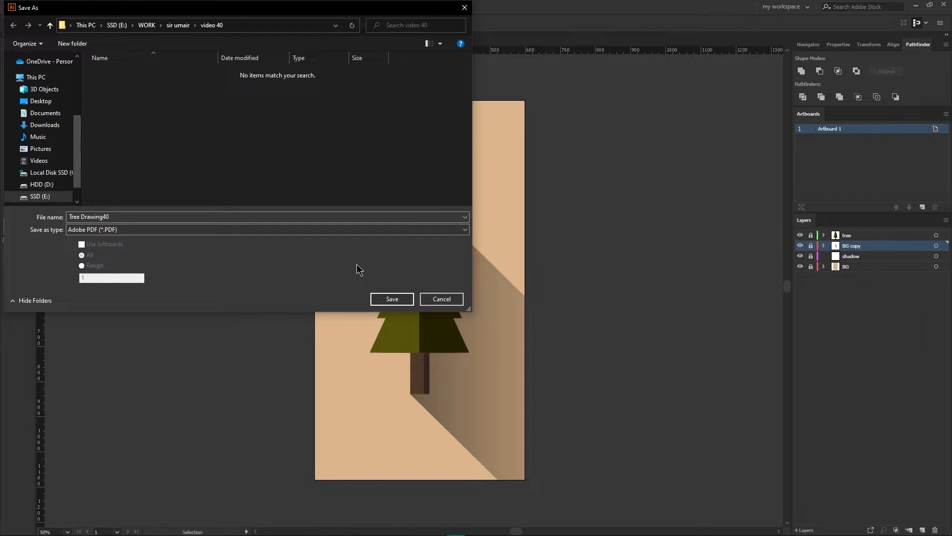
pyautogui.click(391, 299)
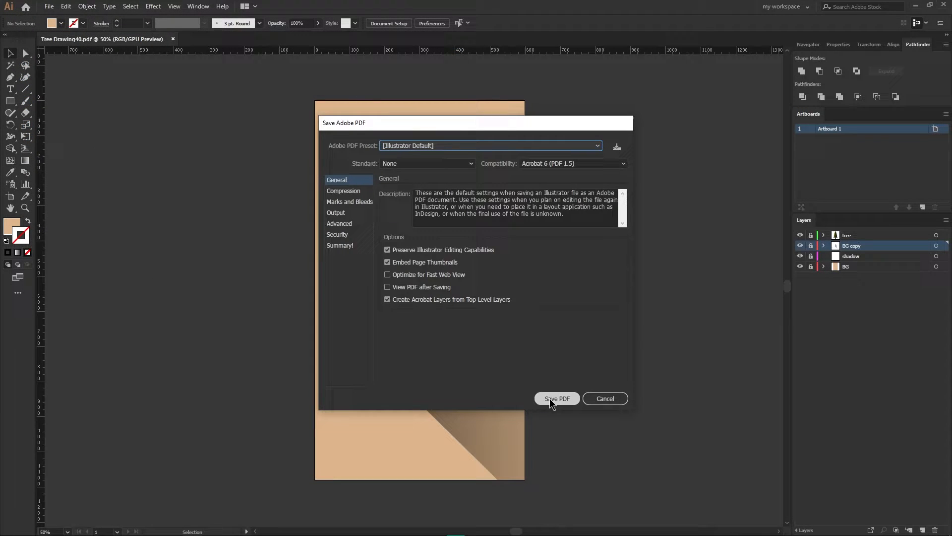
pyautogui.click(556, 398)
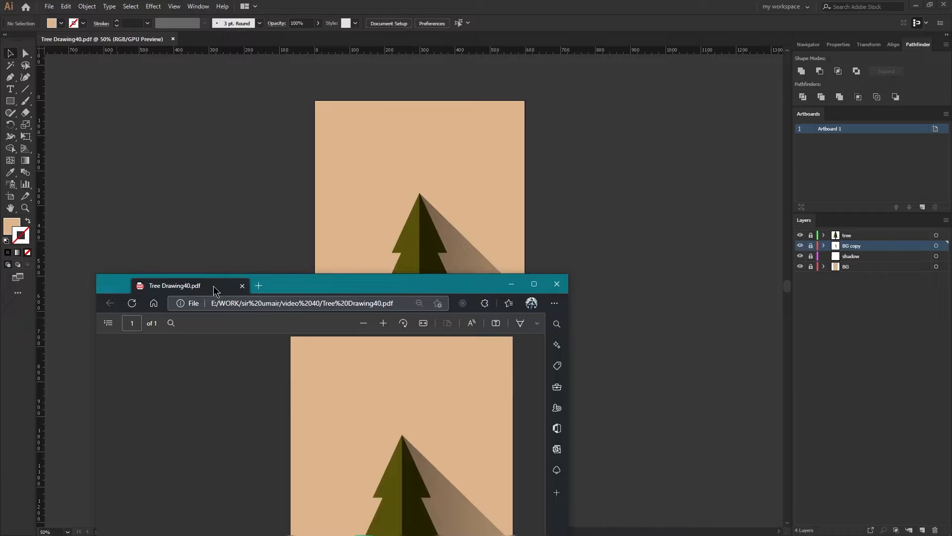
# Review the exported PDF full-screen in Edge, then save the drawing again as Tree Drawing40.svg
pyautogui.click(532, 284)
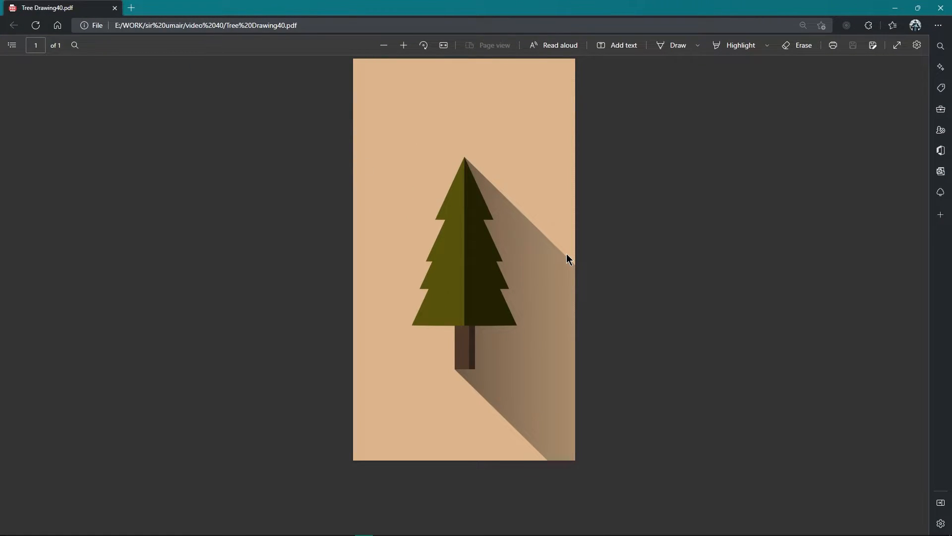
pyautogui.click(403, 45)
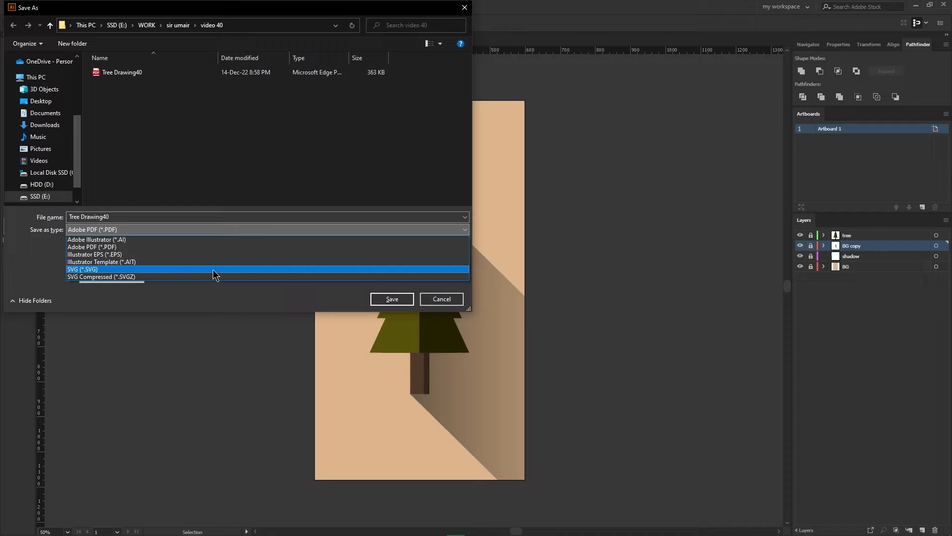
pyautogui.click(82, 268)
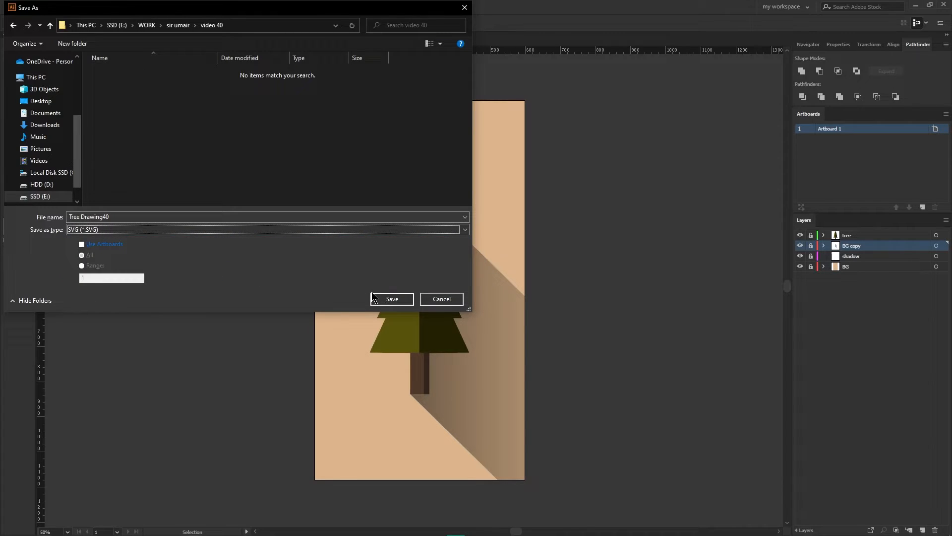
pyautogui.click(392, 299)
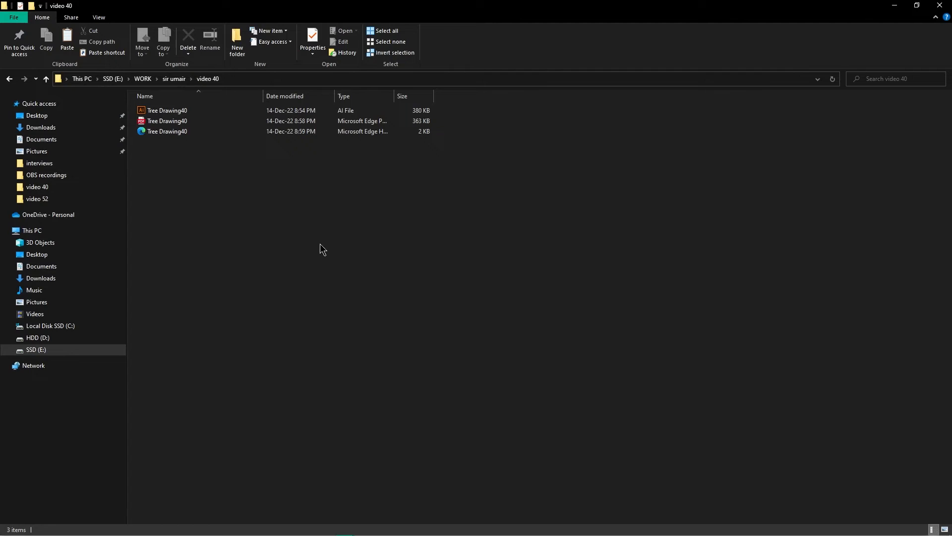
# Create a new text document 'k' in the video 40 folder and open the SVG file in Notepad
pyautogui.click(194, 131)
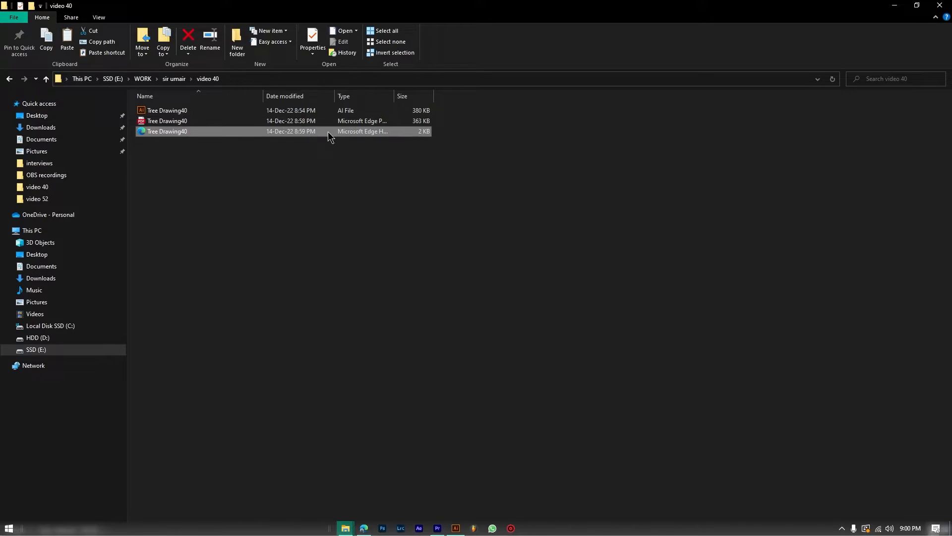
pyautogui.doubleClick(166, 131)
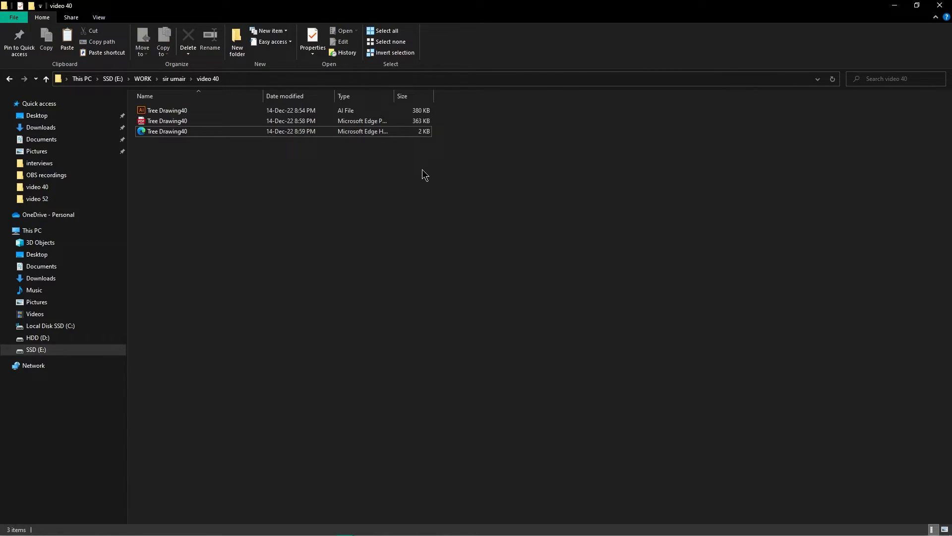
pyautogui.rightClick(423, 174)
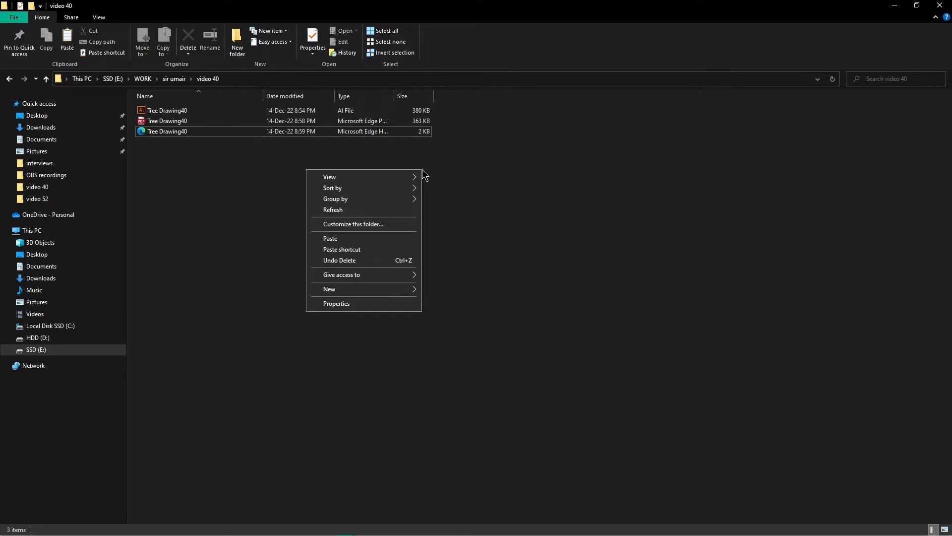
pyautogui.click(330, 289)
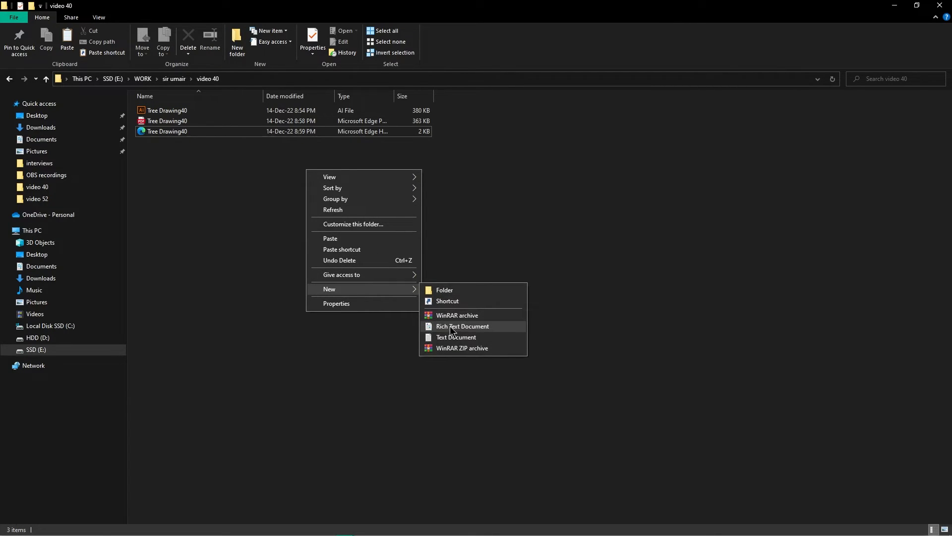
pyautogui.click(456, 338)
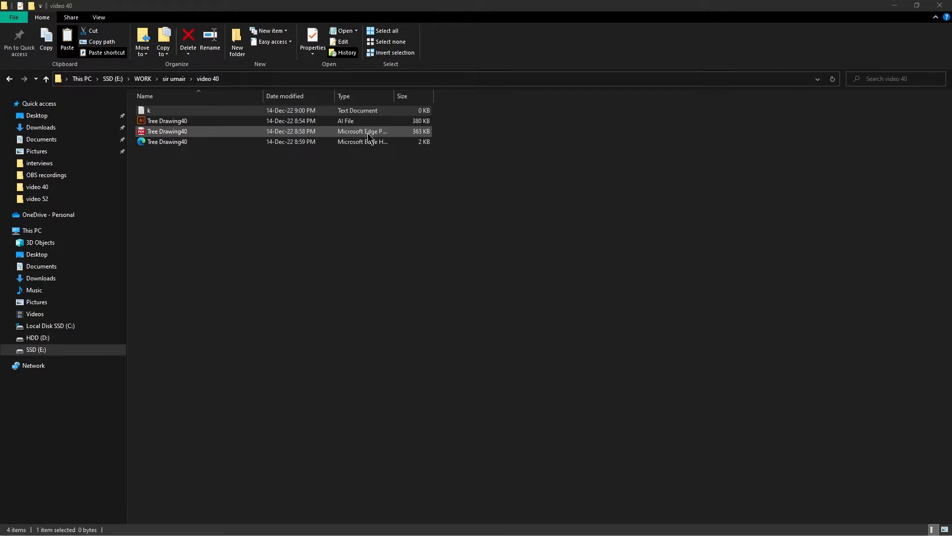
pyautogui.doubleClick(148, 110)
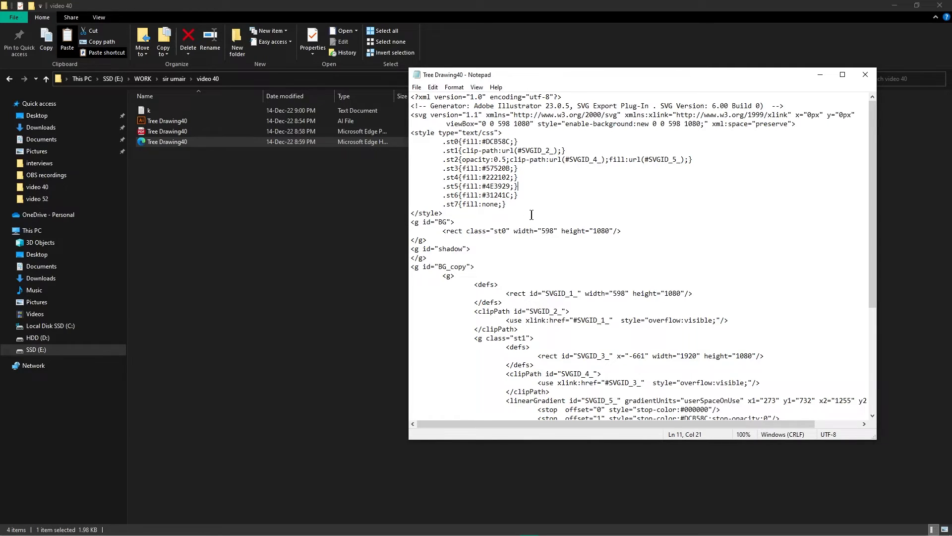
# Replace the st0 background fill #DCB58C with red in the SVG code and save the file
pyautogui.doubleClick(499, 141)
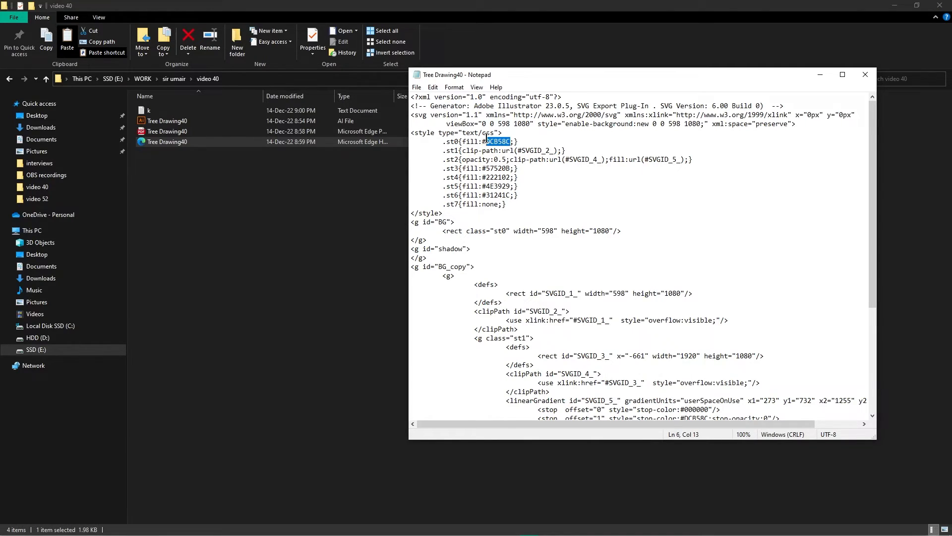
pyautogui.click(417, 87)
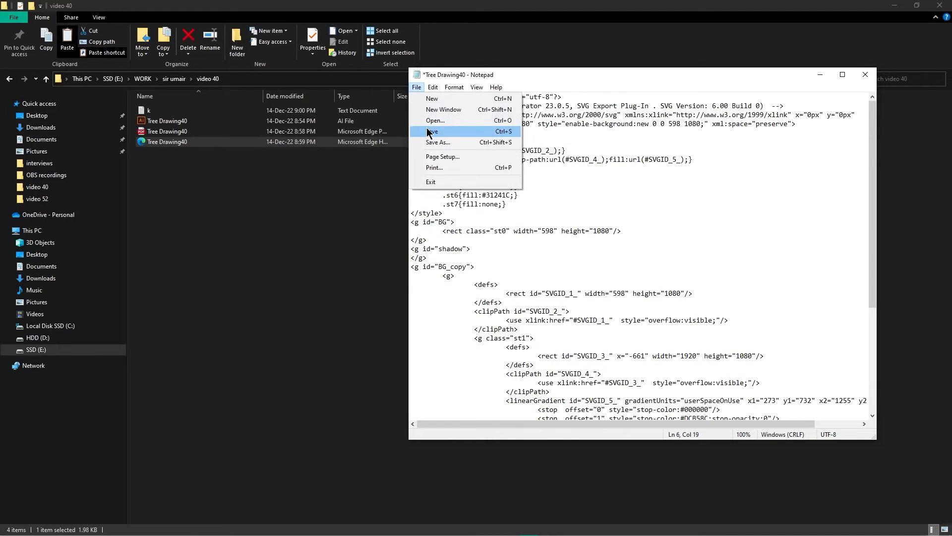
pyautogui.click(434, 131)
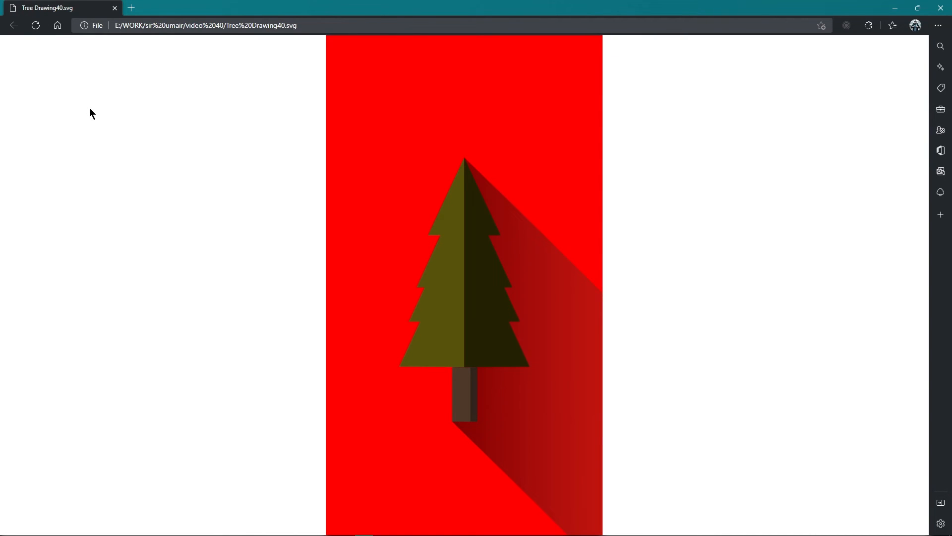
pyautogui.moveTo(265, 189)
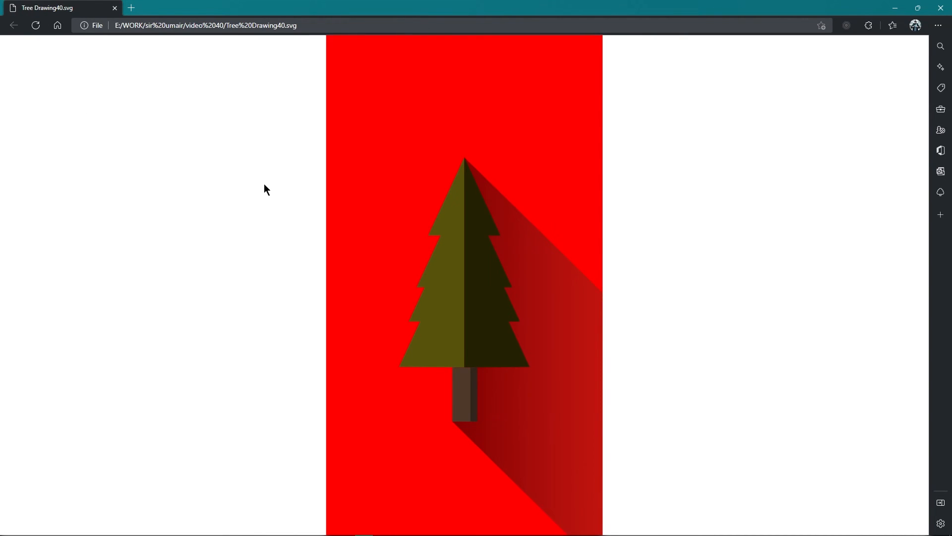